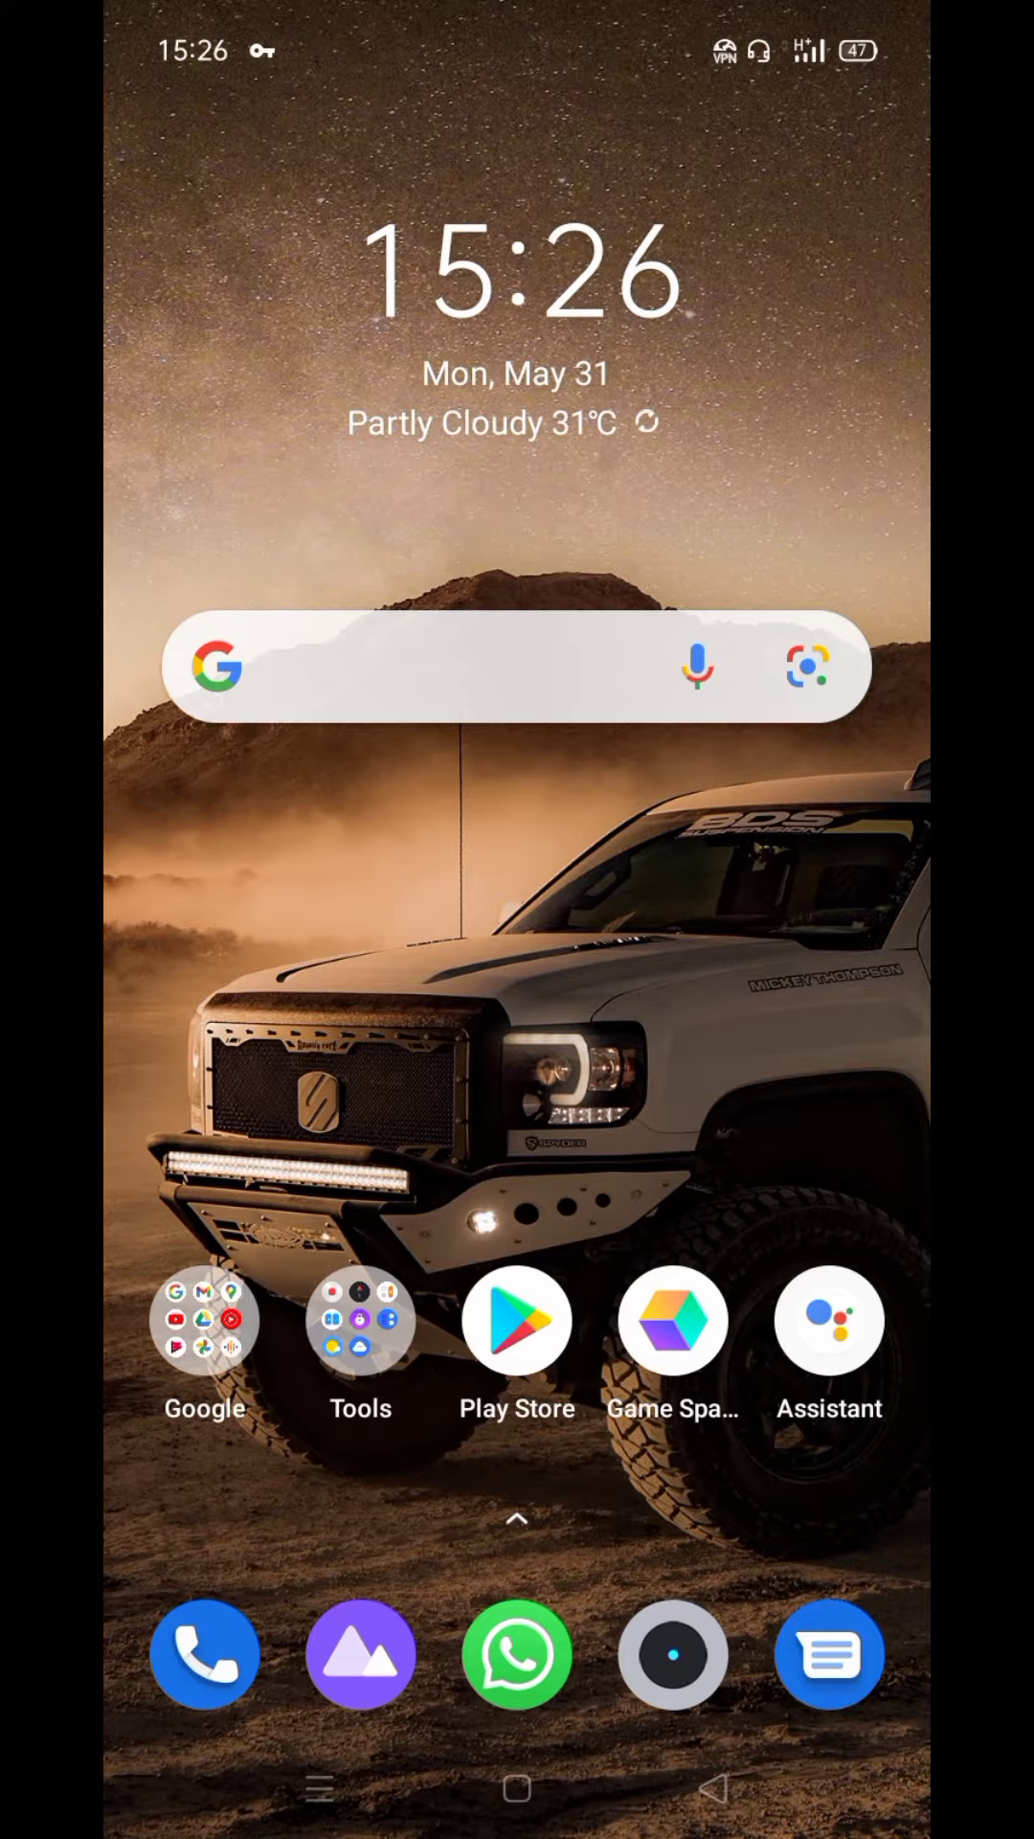
# - Rerun the recent Google search 'isaimini 2021 movies' from the home-screen search bar
pyautogui.click(205, 1322)
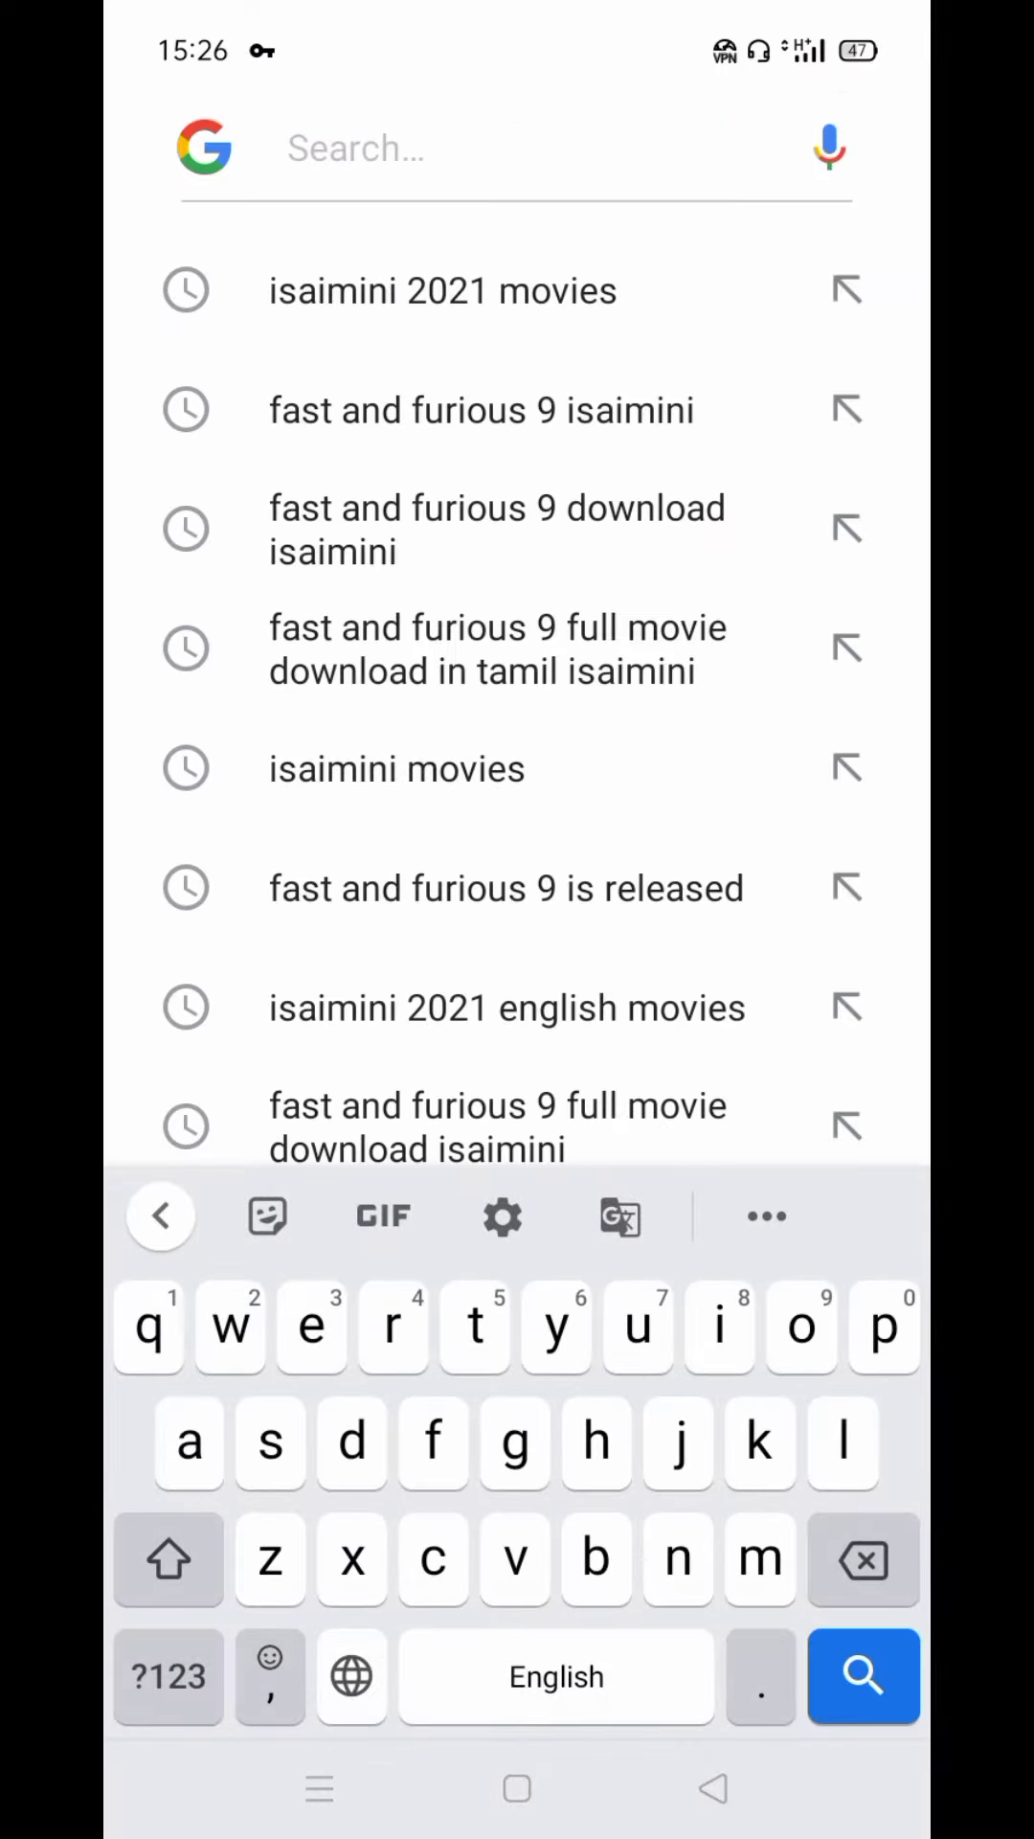
pyautogui.click(444, 291)
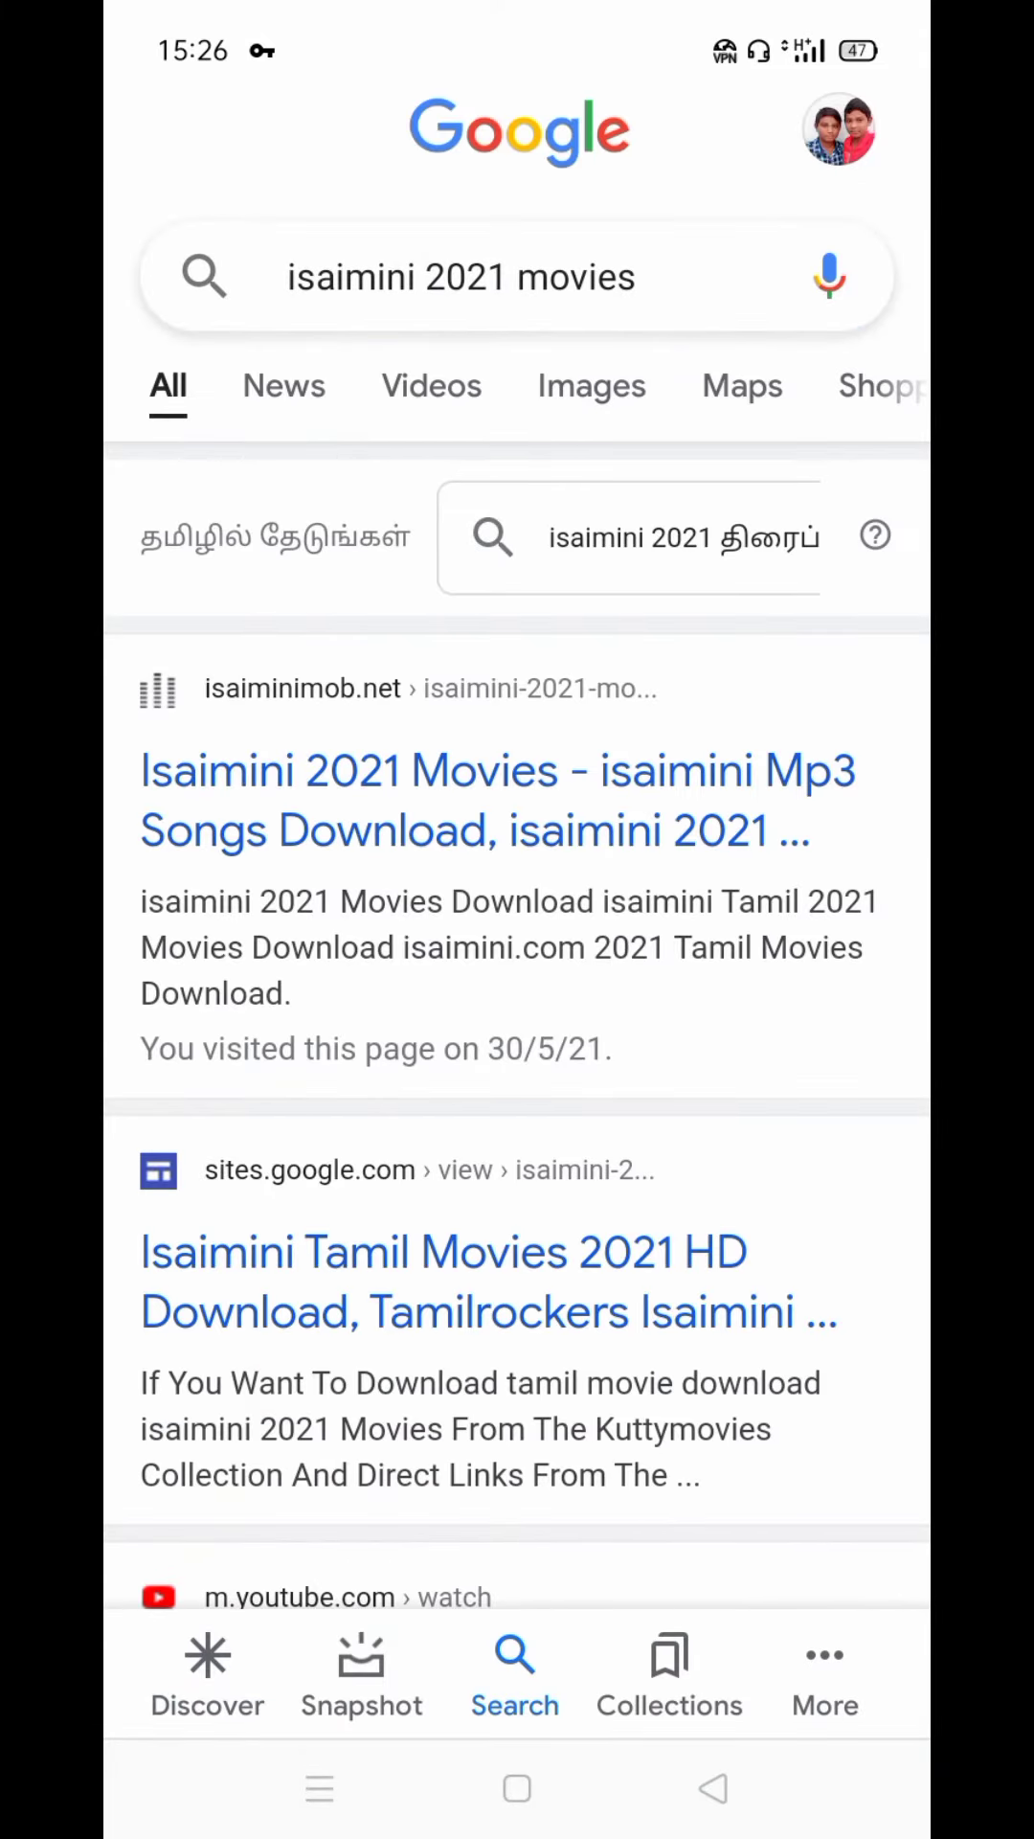
# - From the isaiminimob.net result, enter the 'Hollywood Movies in (English)' category
pyautogui.click(497, 800)
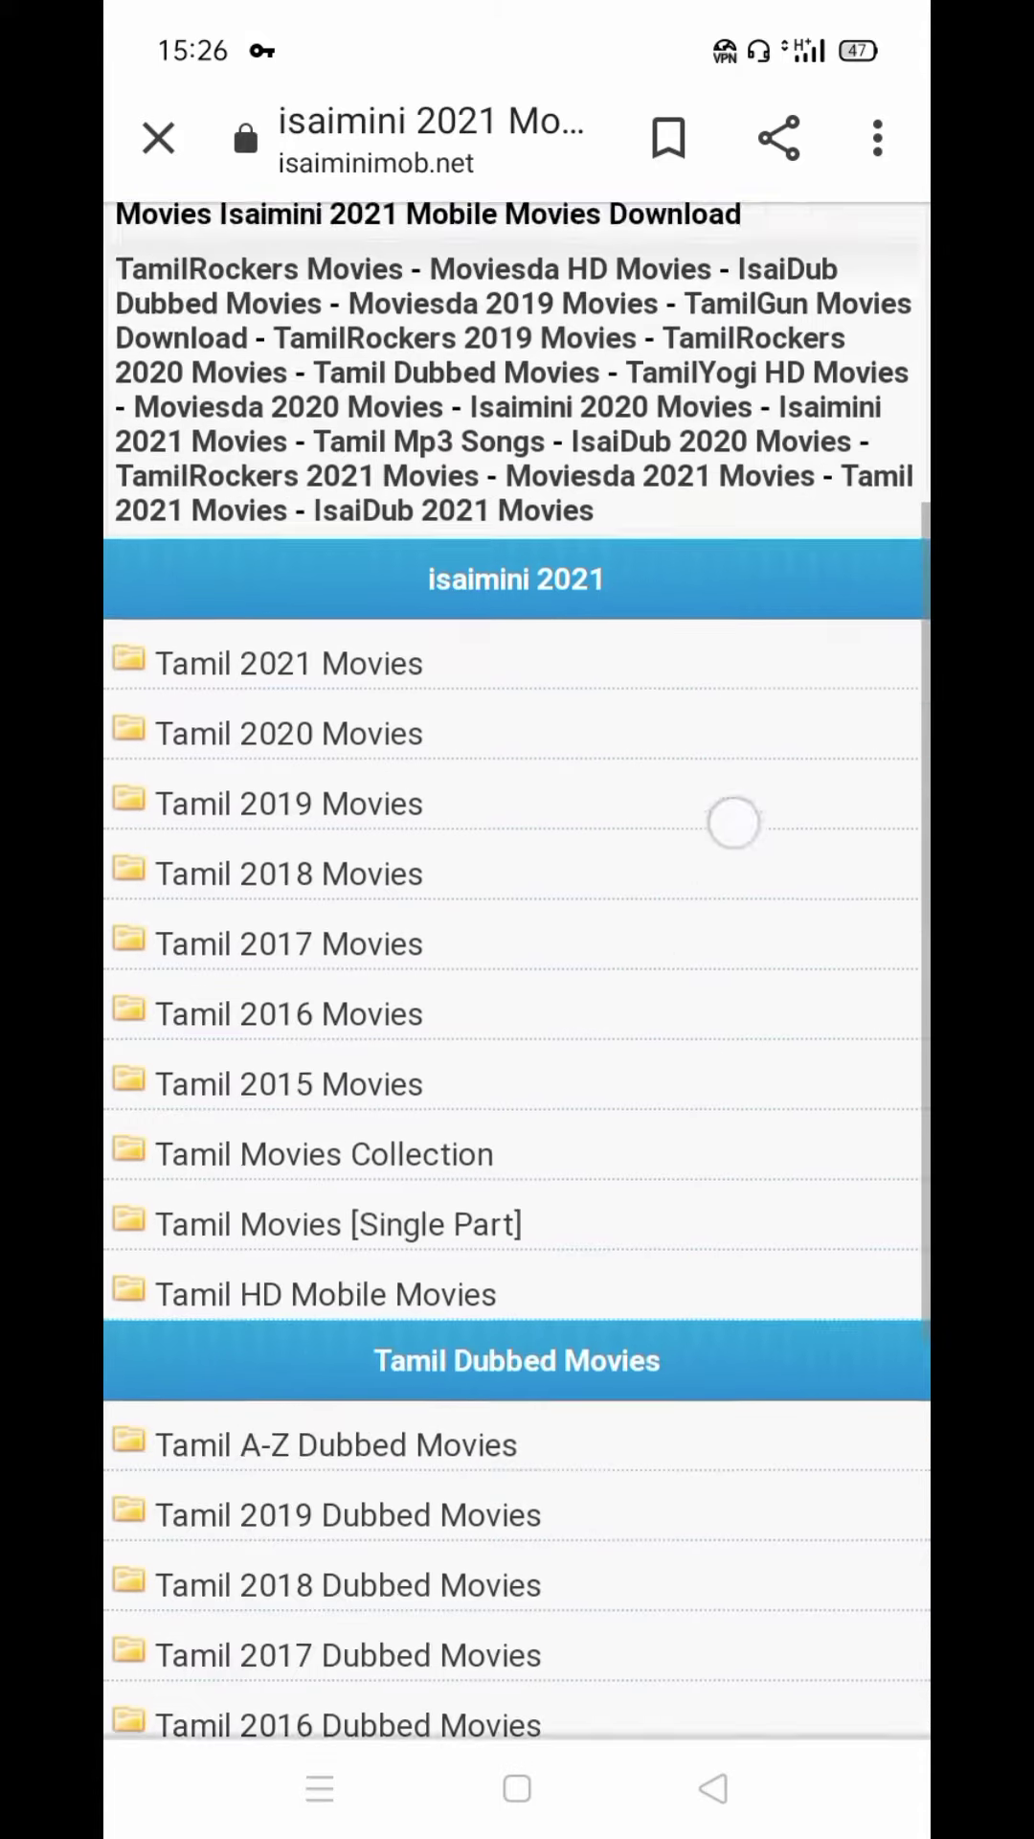
pyautogui.scroll(-3)
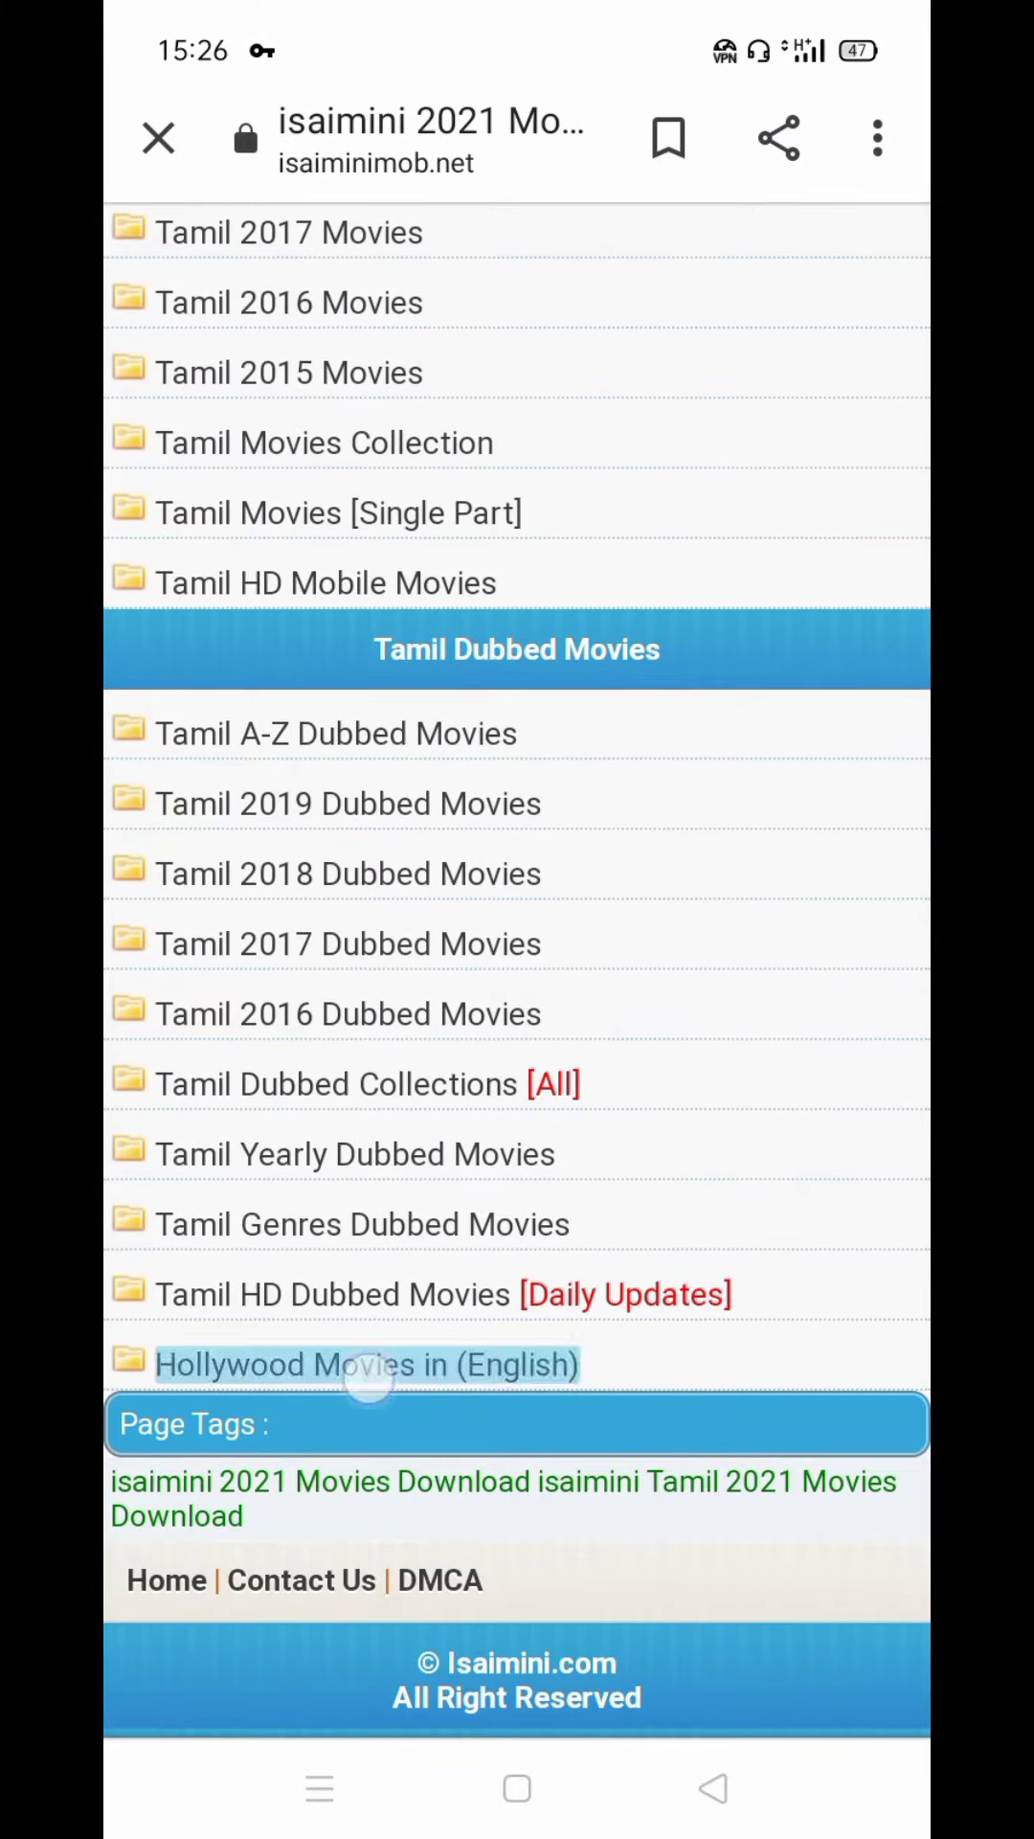
pyautogui.click(367, 1364)
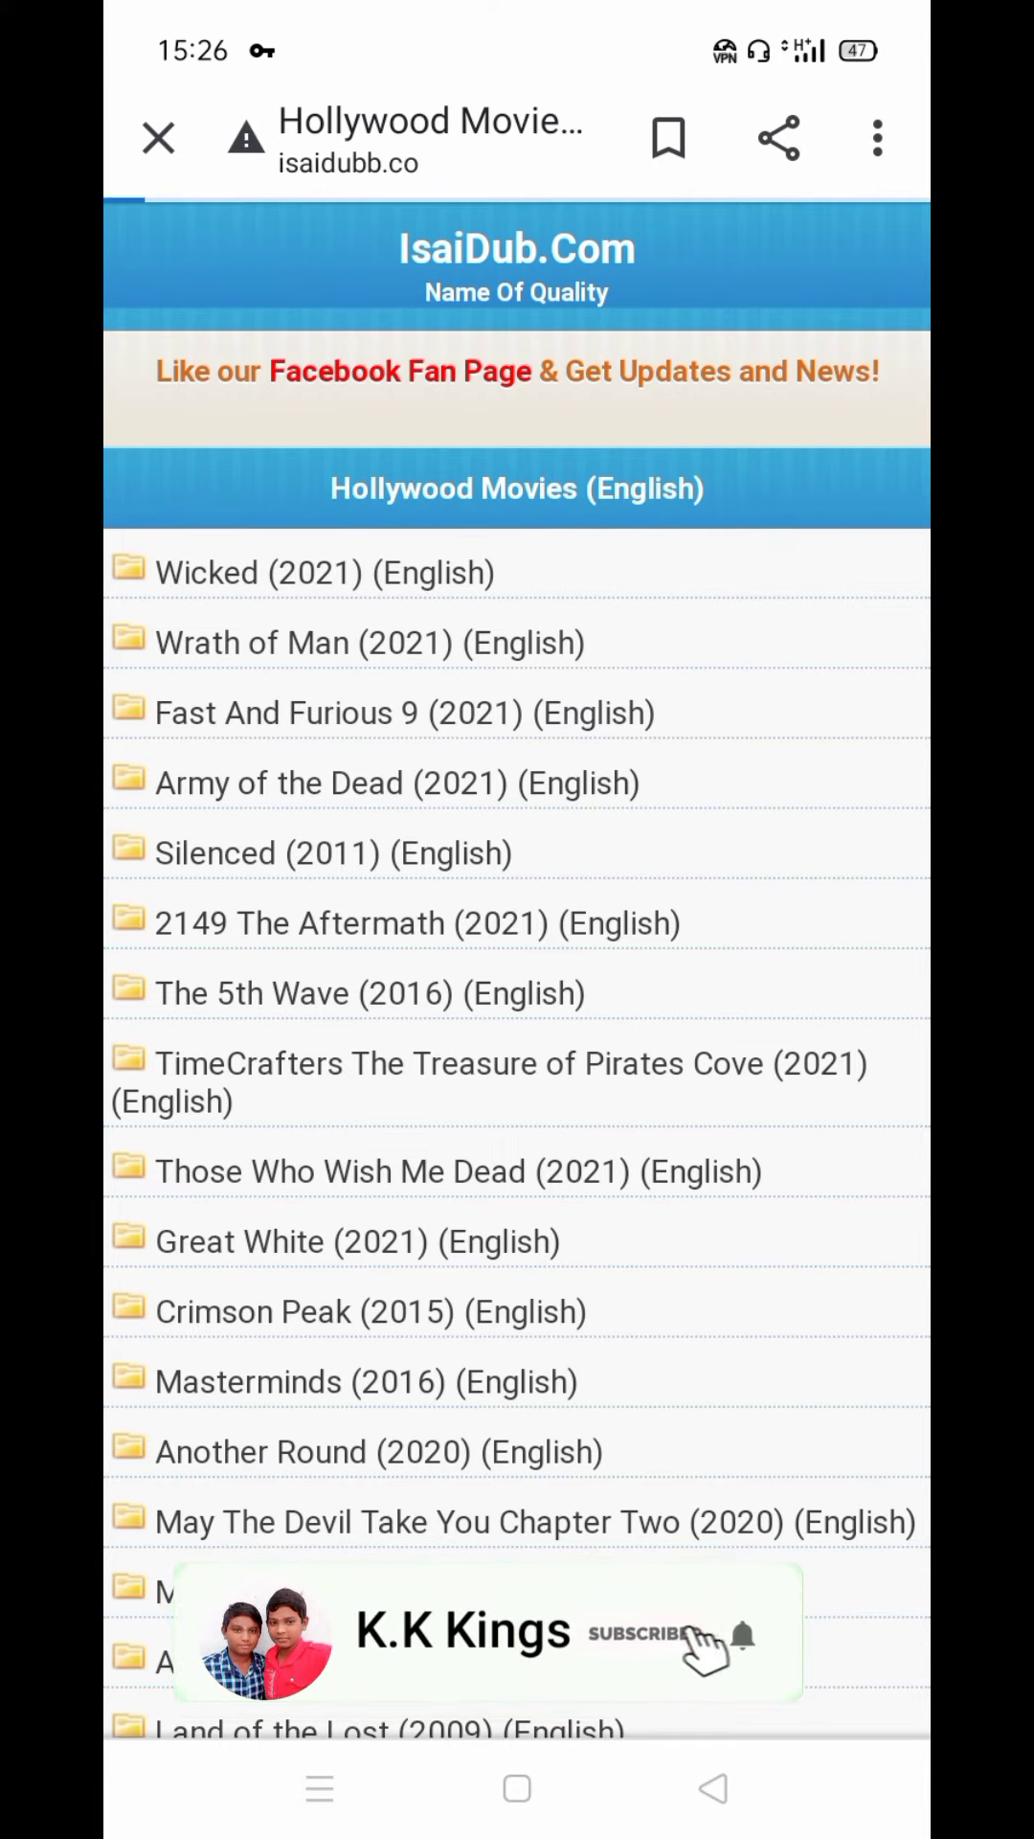
# - Choose Fast And Furious 9 (2021) (English), its CAMRip version, and request it from a download server
pyautogui.click(404, 711)
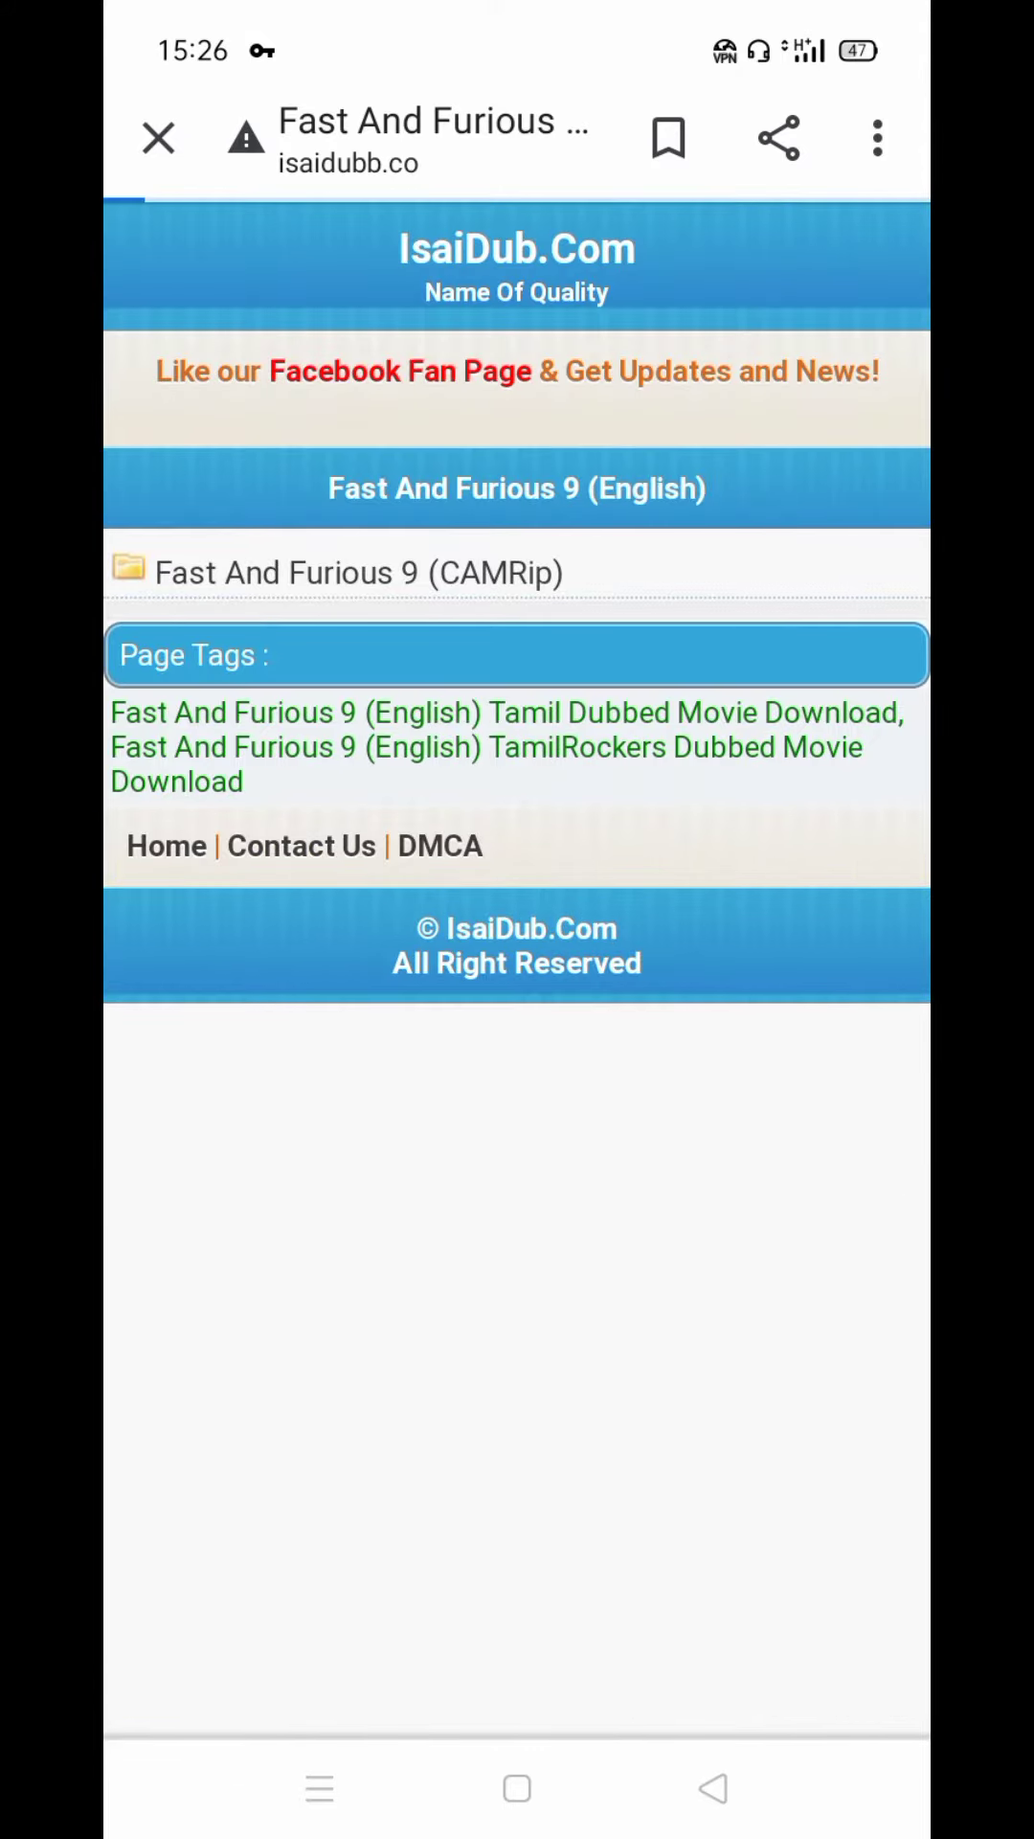
pyautogui.click(340, 573)
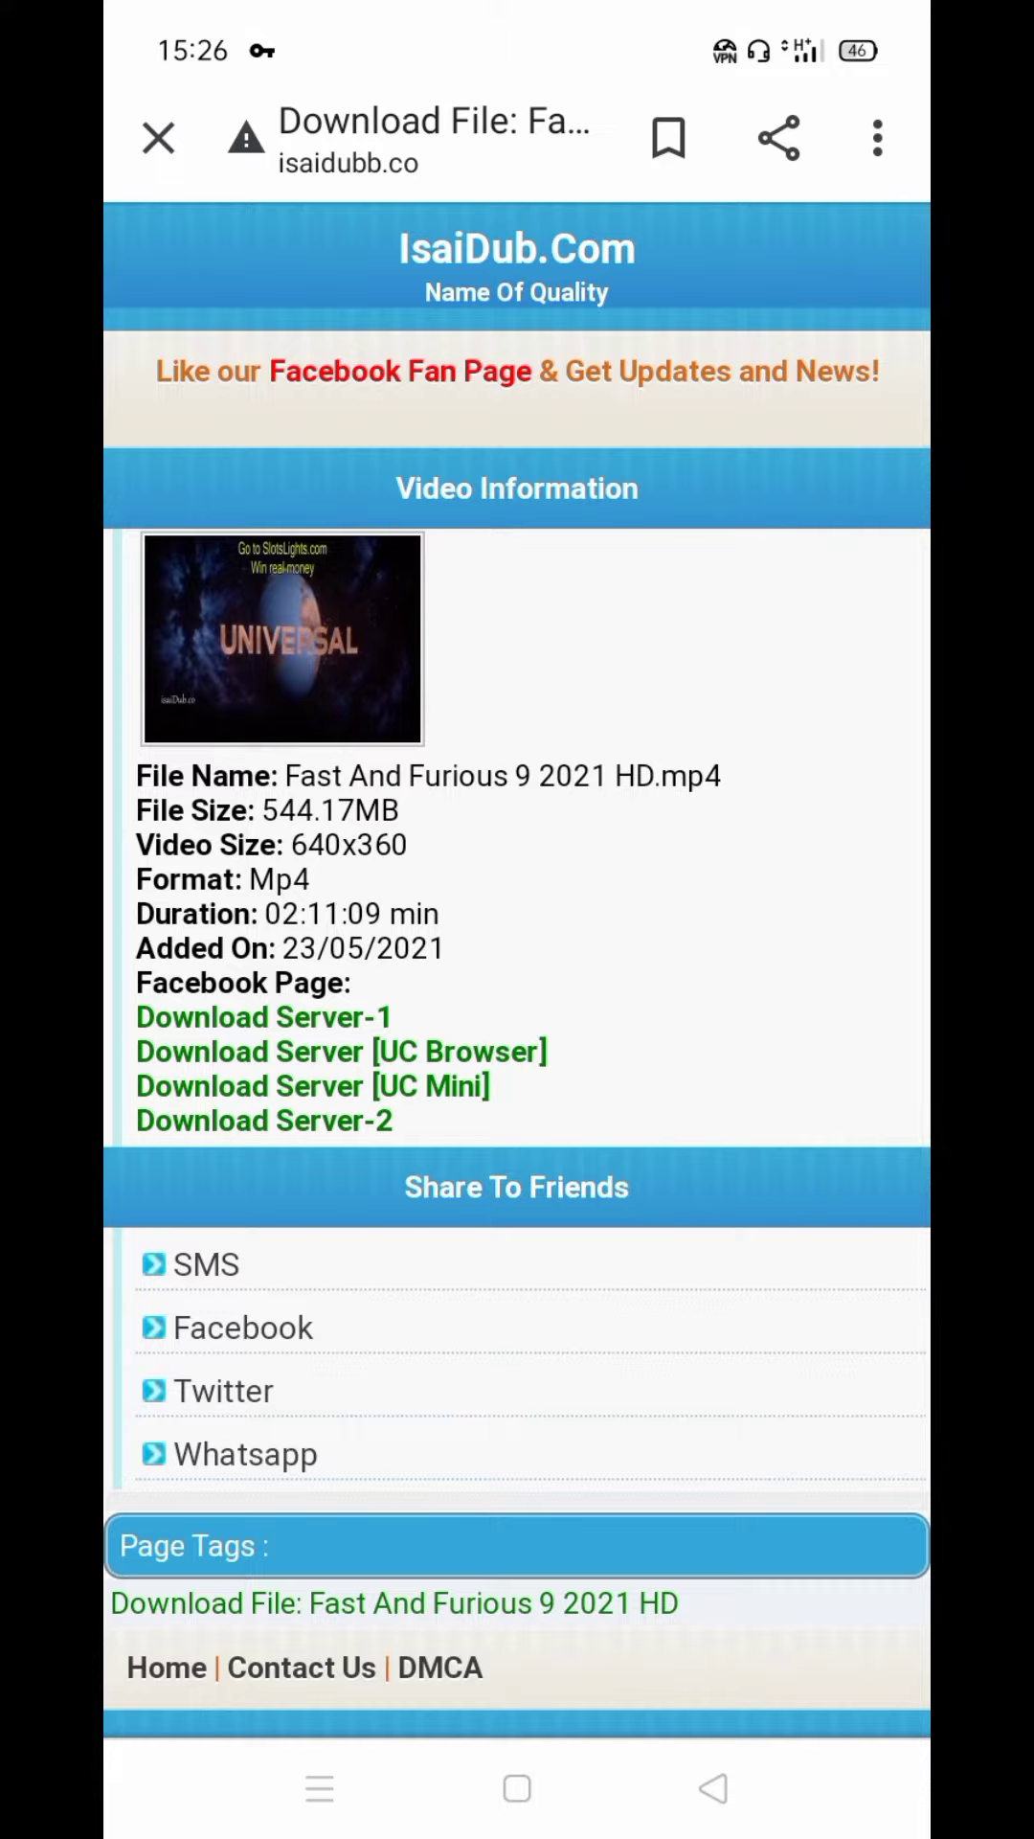
pyautogui.click(262, 1017)
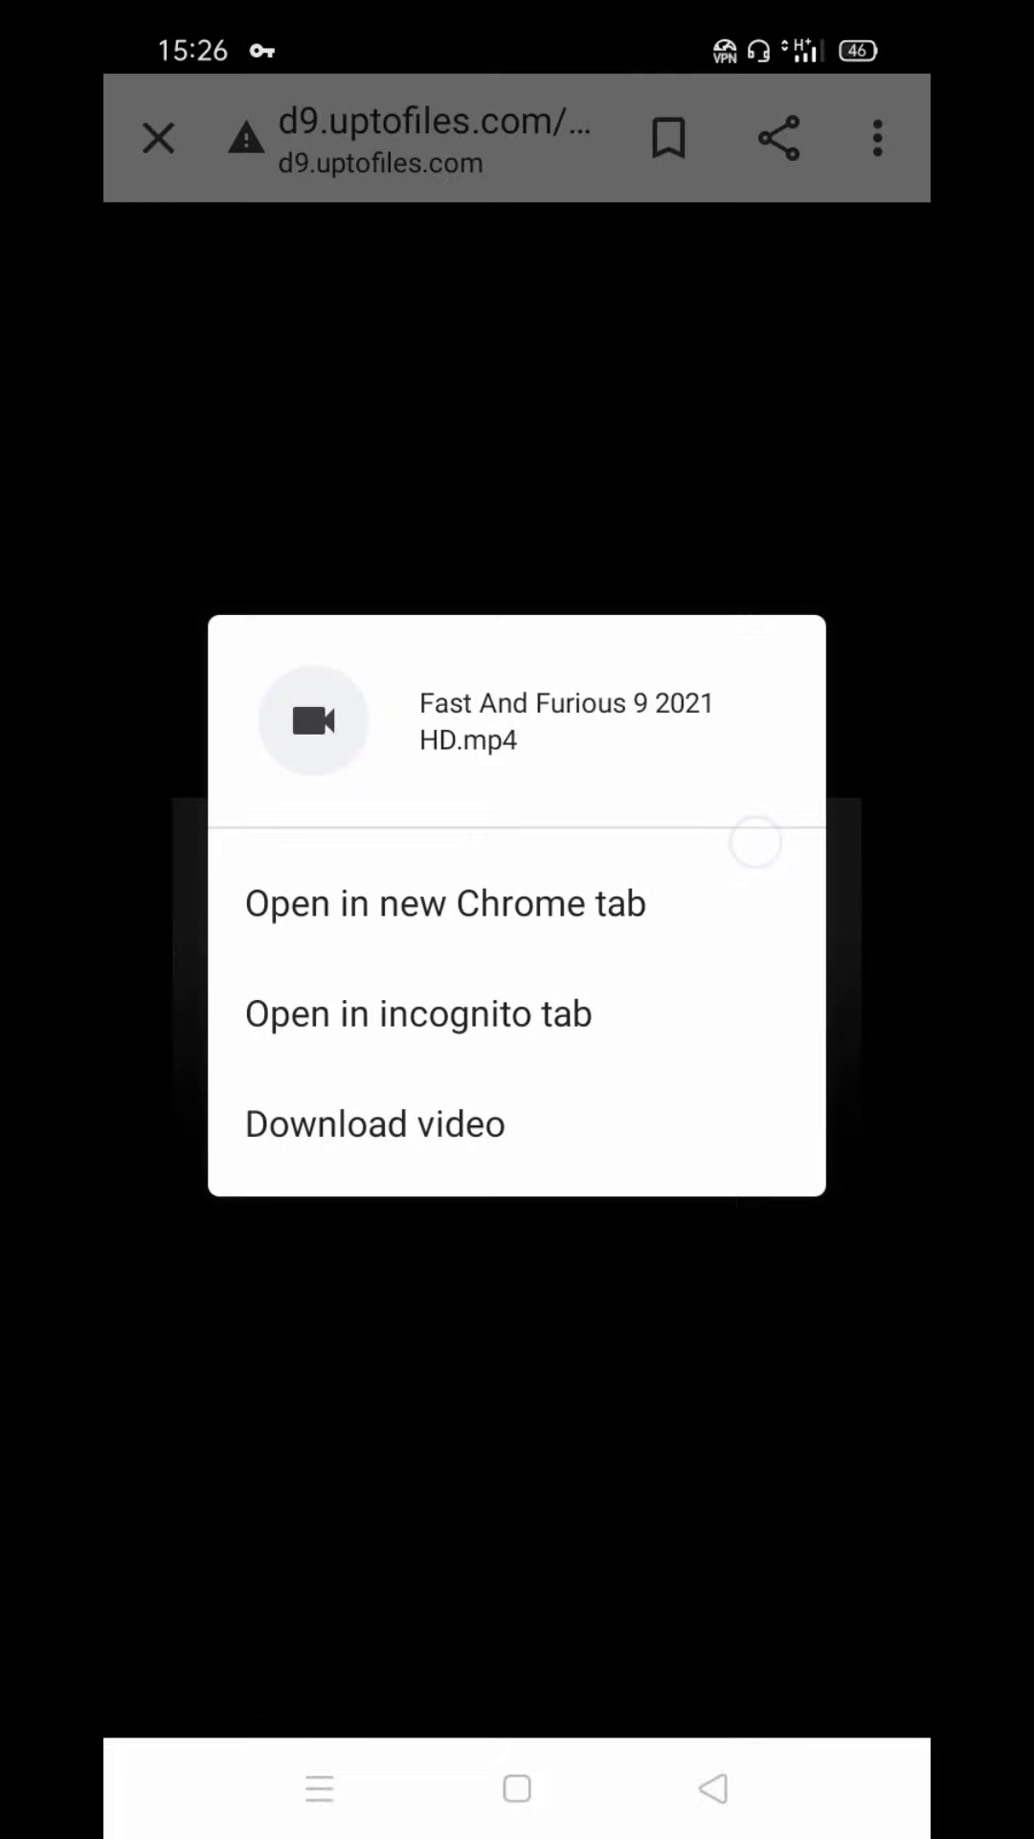